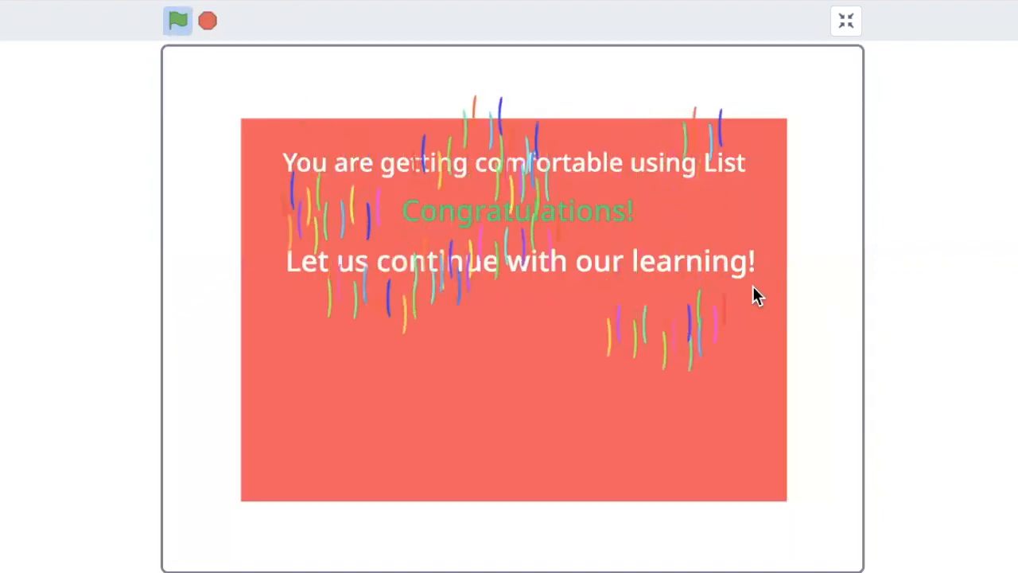
pyautogui.moveTo(980, 354)
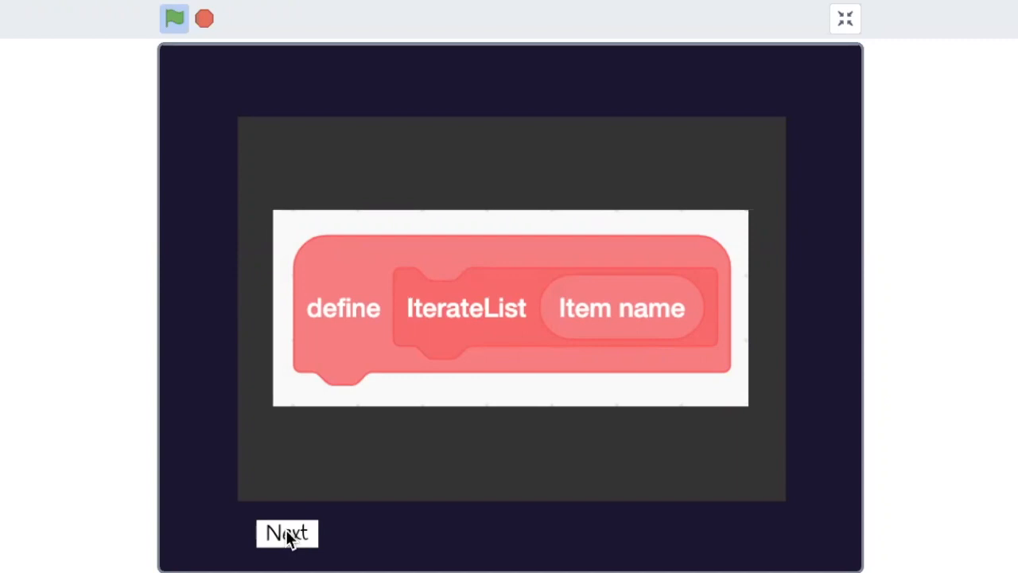
# - Reveal the IterateList script's repeat-until loop, the if-else check, and the full combined script
pyautogui.click(286, 533)
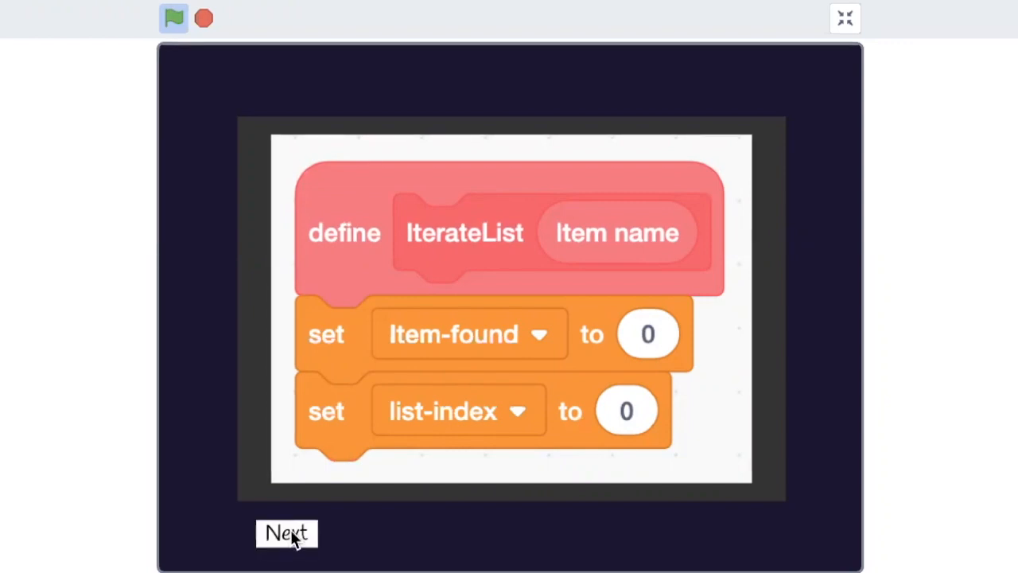
pyautogui.click(286, 532)
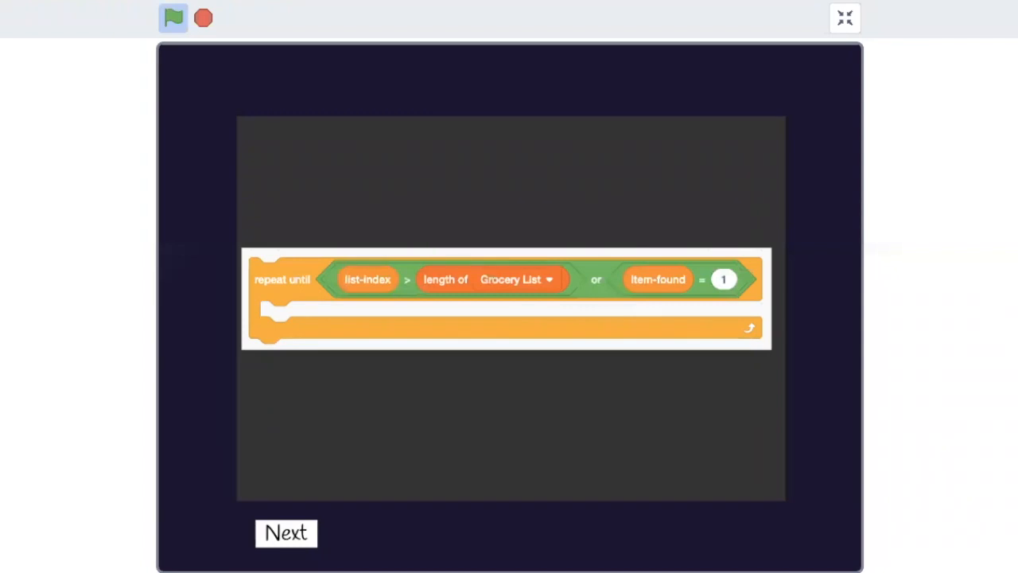
pyautogui.click(285, 532)
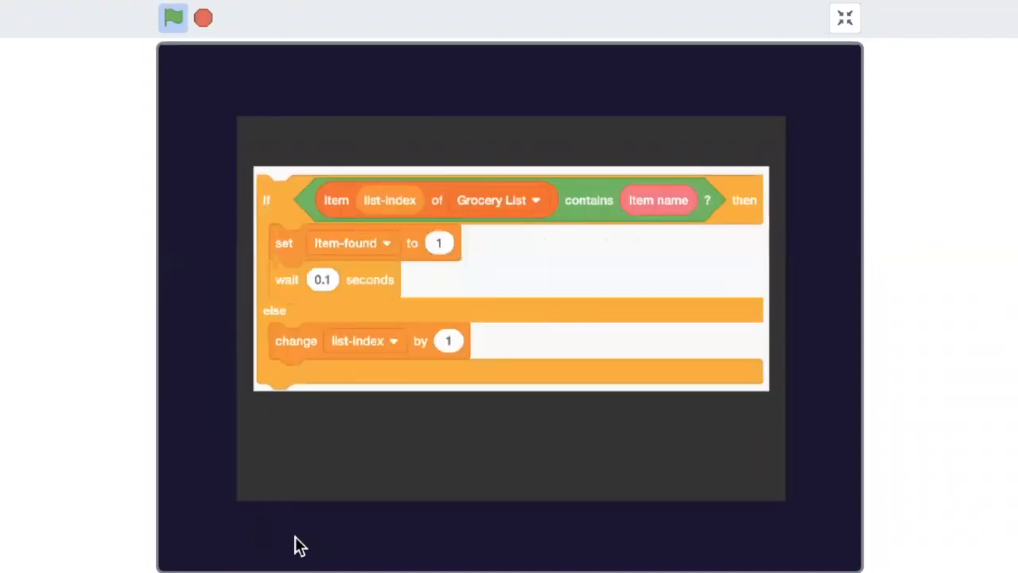
pyautogui.moveTo(68, 539)
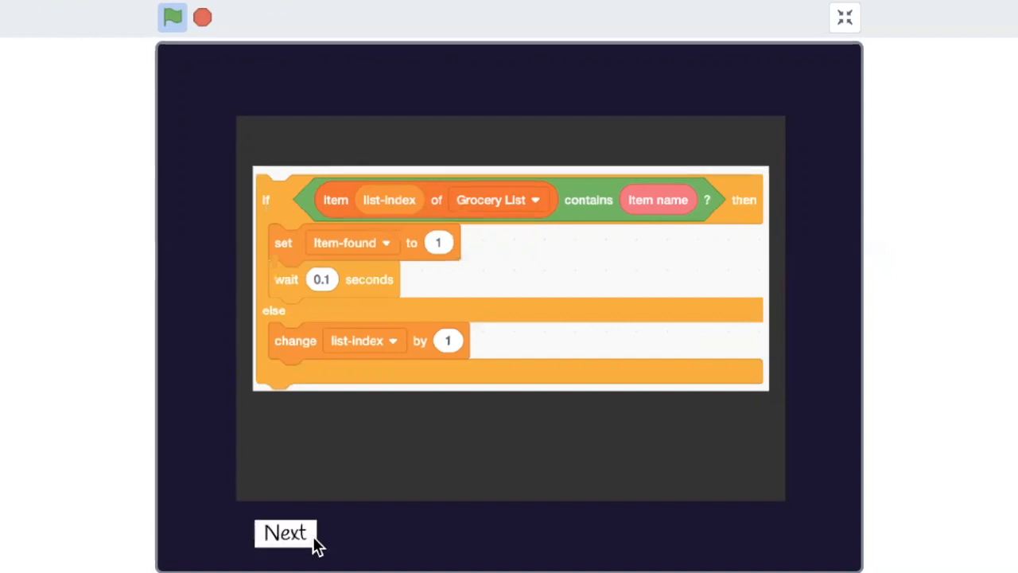
pyautogui.click(285, 531)
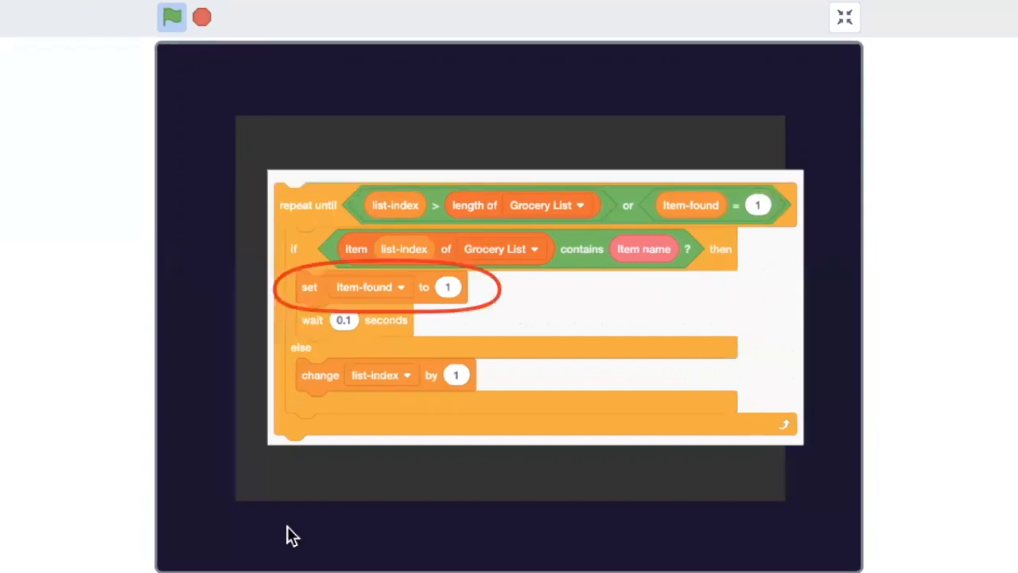
pyautogui.moveTo(135, 483)
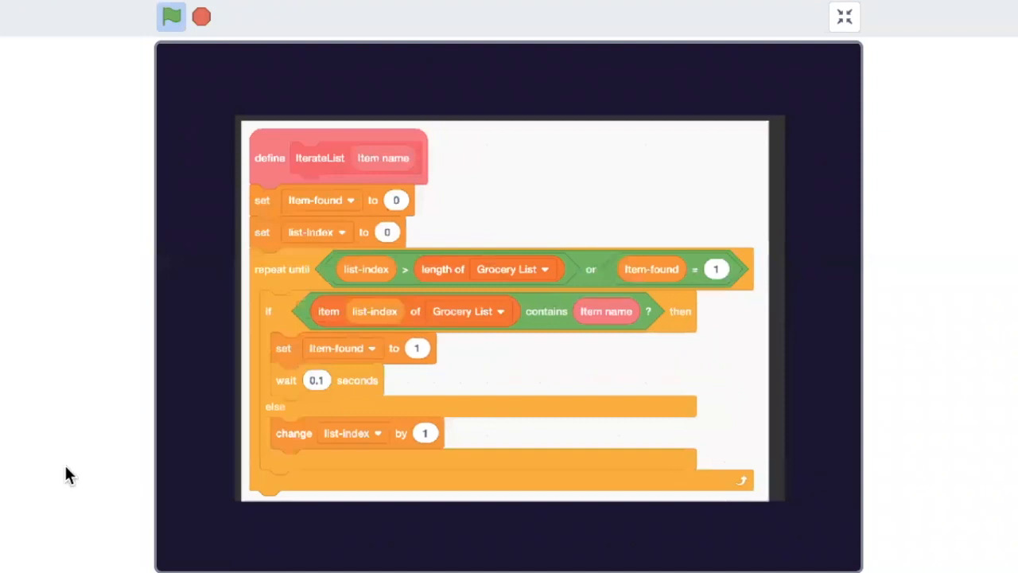
pyautogui.moveTo(47, 469)
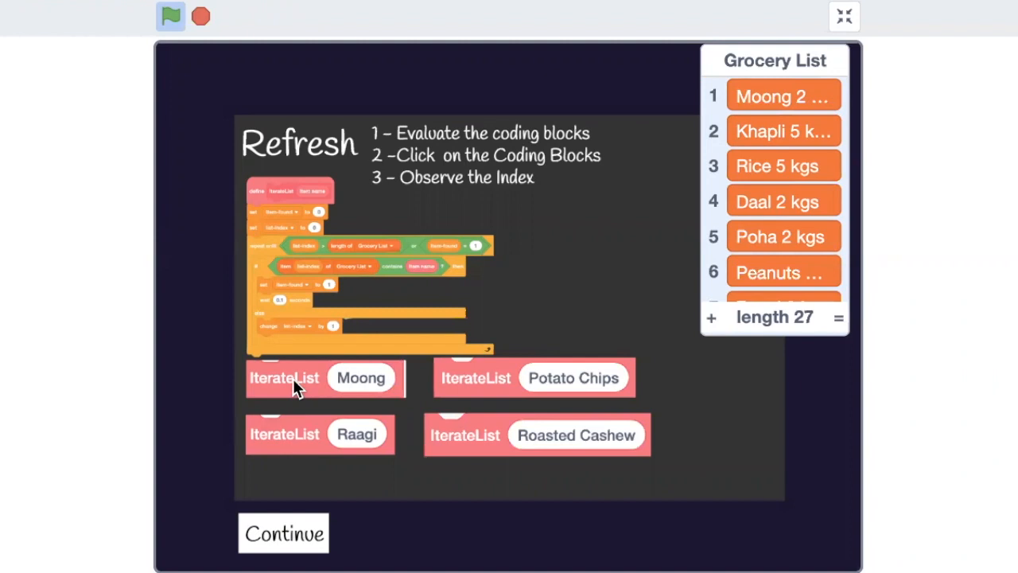
# - Run the IterateList search for Moong, Potato Chips and Roasted Cashew, checking found indexes on the Grocery List
pyautogui.click(475, 378)
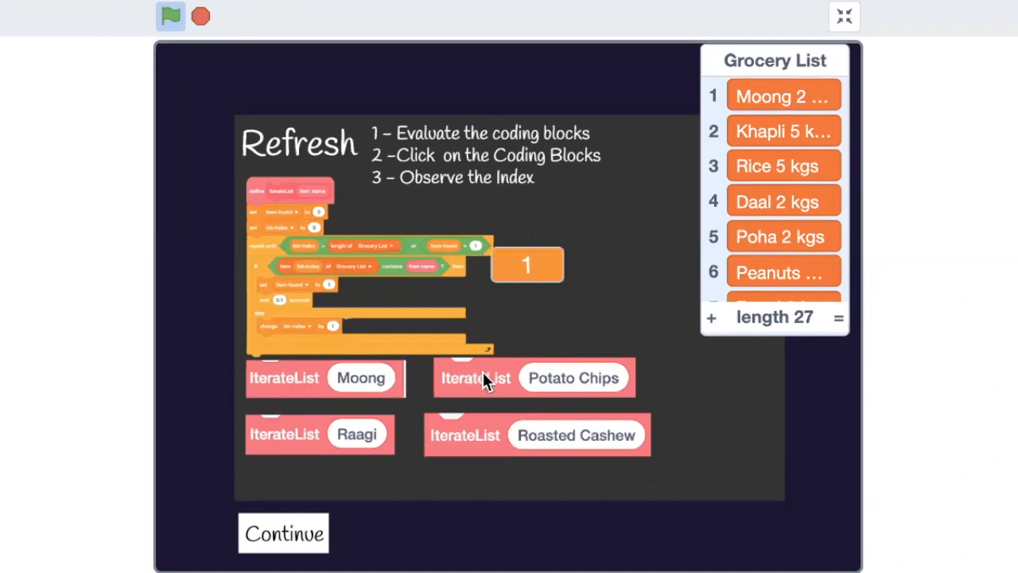
pyautogui.click(465, 435)
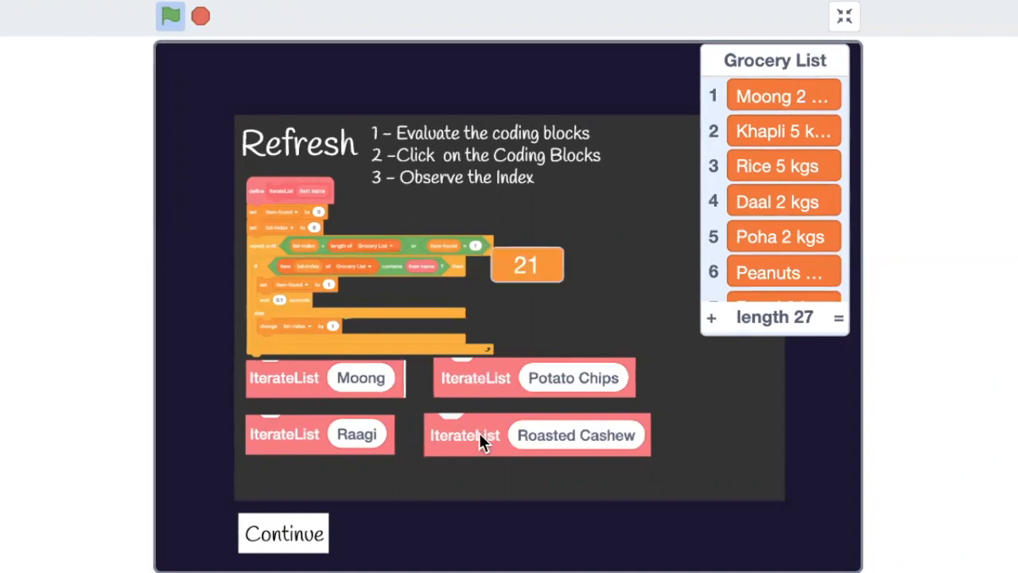
pyautogui.click(534, 377)
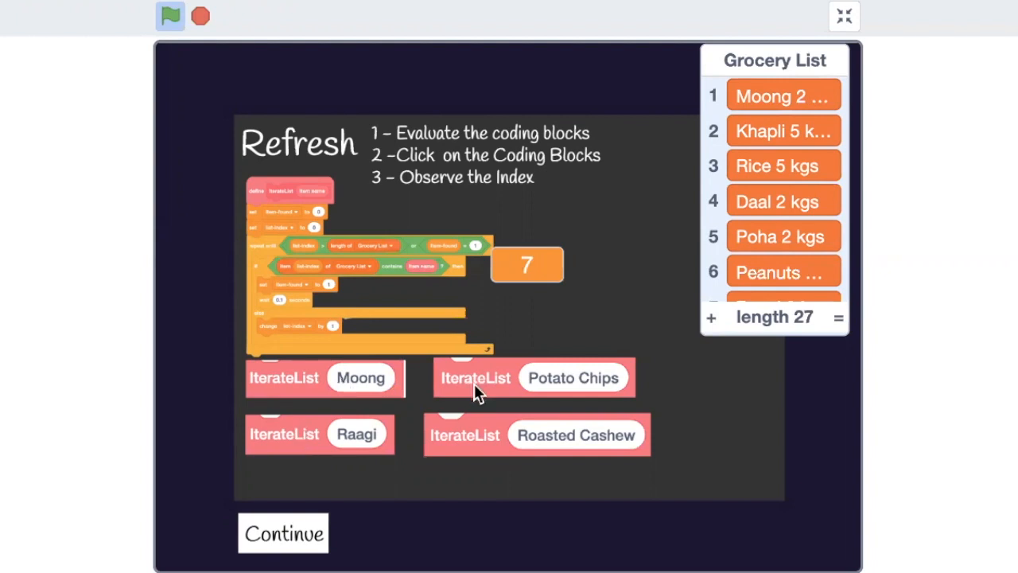
pyautogui.click(533, 377)
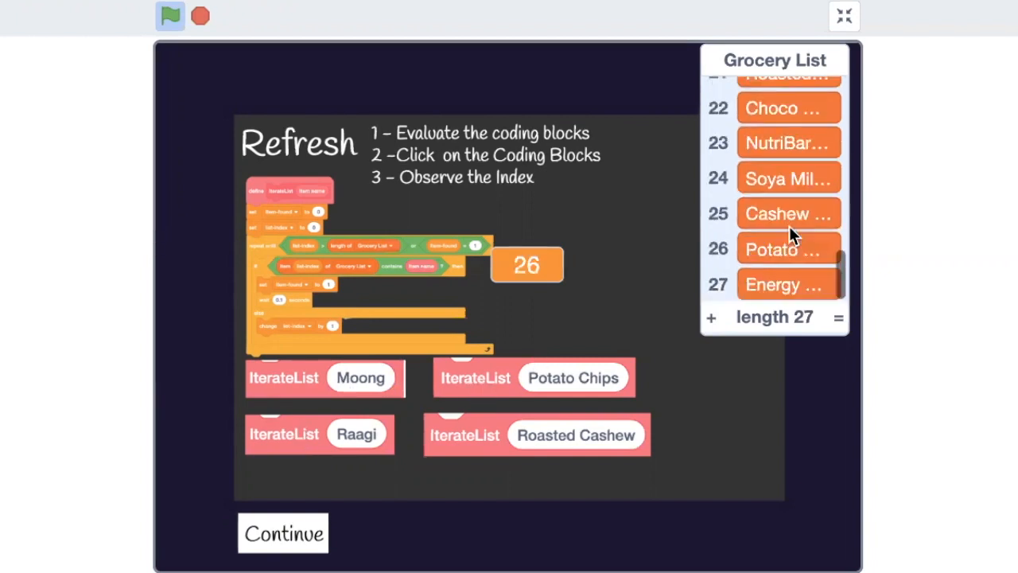
pyautogui.click(464, 435)
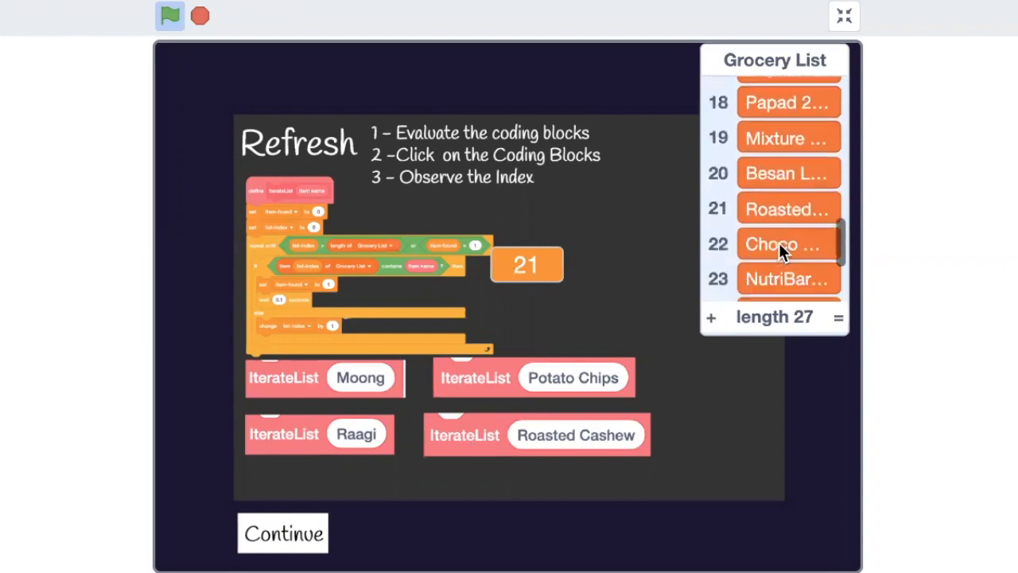
pyautogui.scroll(-3)
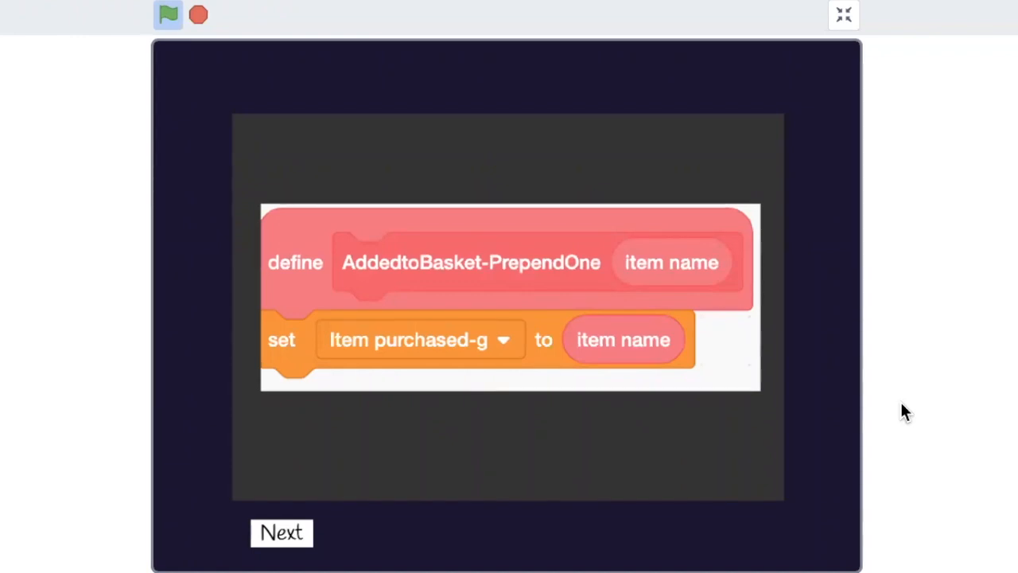
# - Go past the replace-item block joining 1 with Item purchased to the Data Structures slide
pyautogui.click(281, 532)
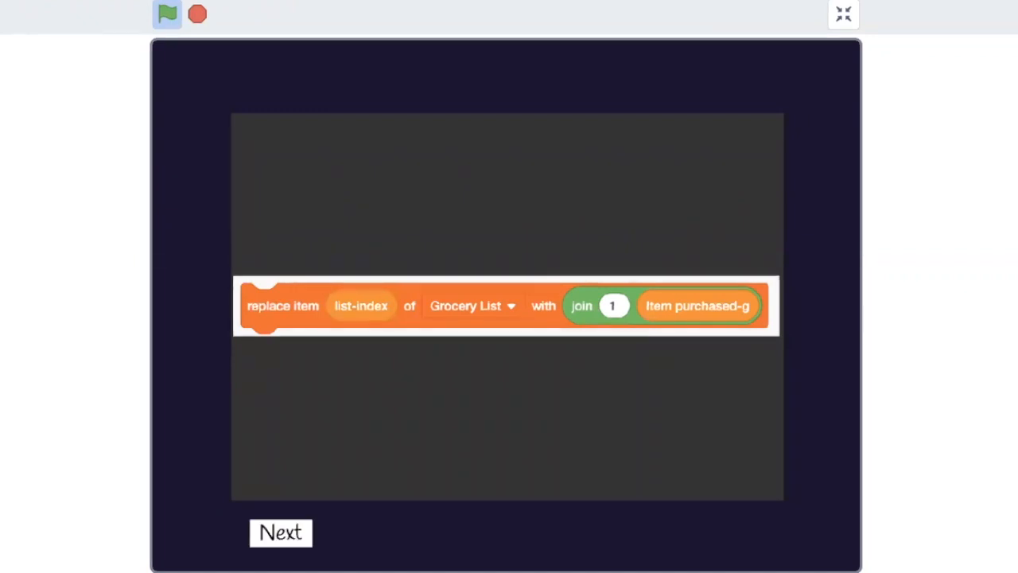
pyautogui.click(280, 532)
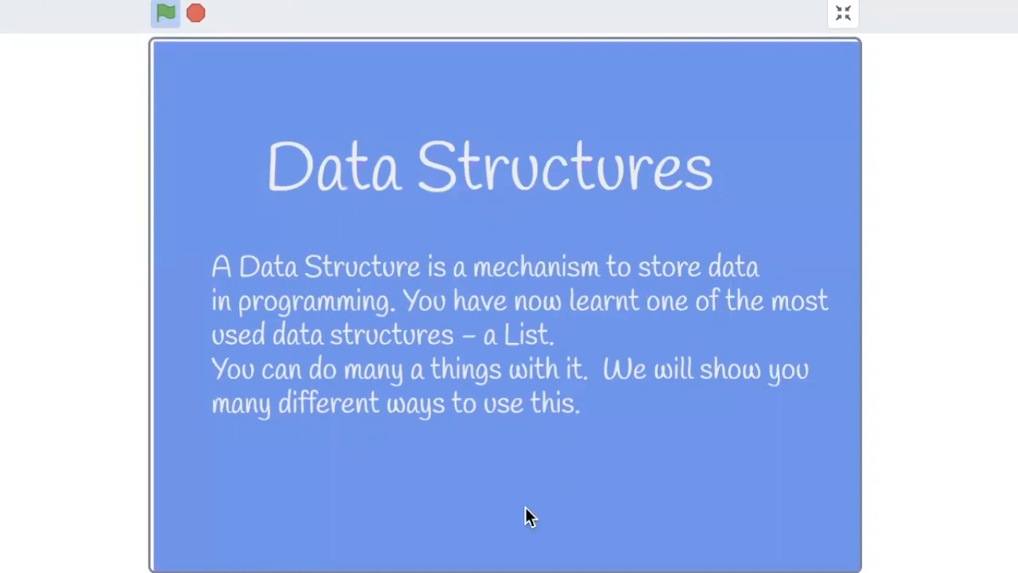
# - Move from the Data Structures slide to the grocery shop scene
pyautogui.moveTo(531, 517); pyautogui.dragTo(466, 469)
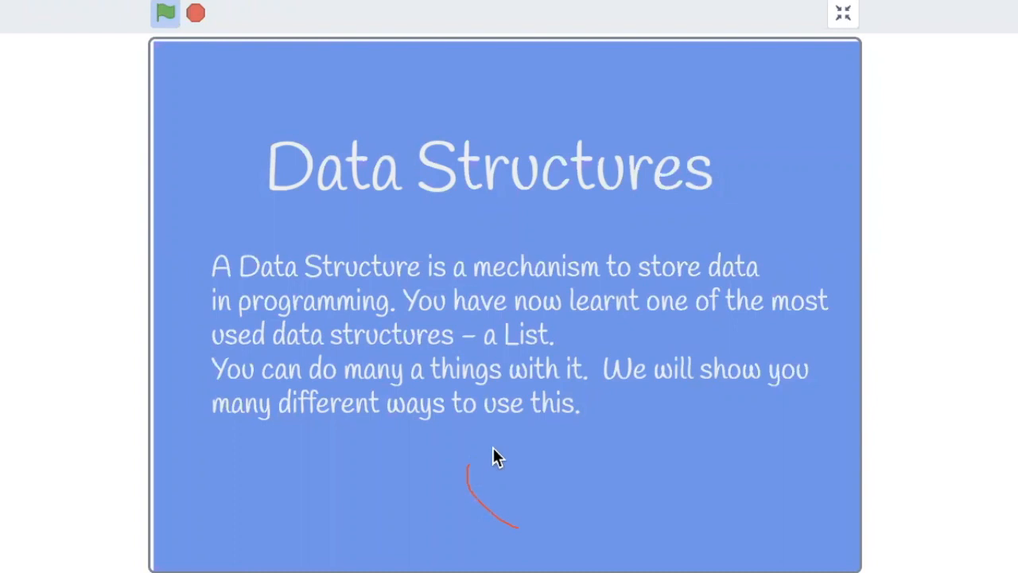
pyautogui.moveTo(493, 461); pyautogui.dragTo(516, 525)
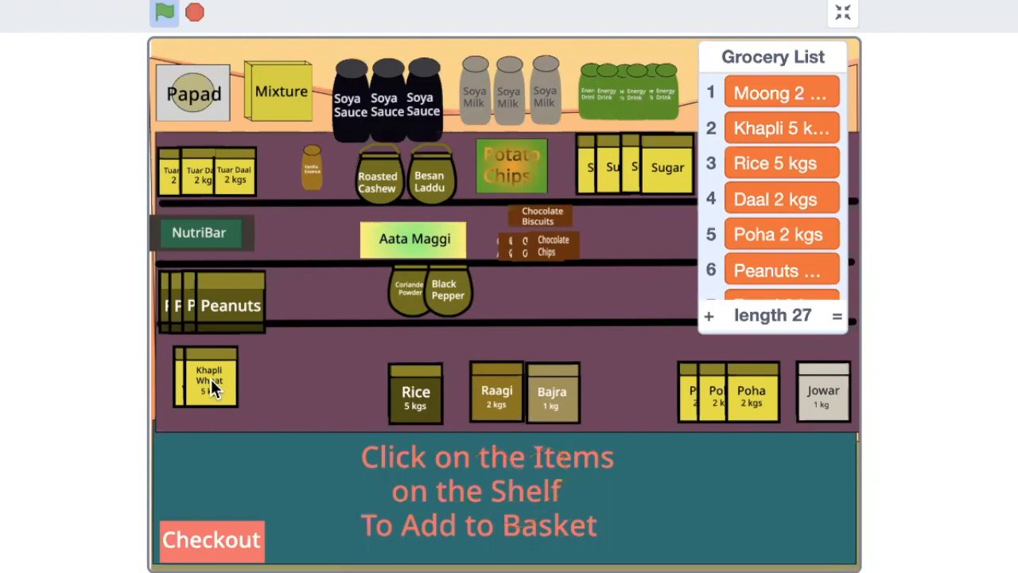
pyautogui.moveTo(215, 401)
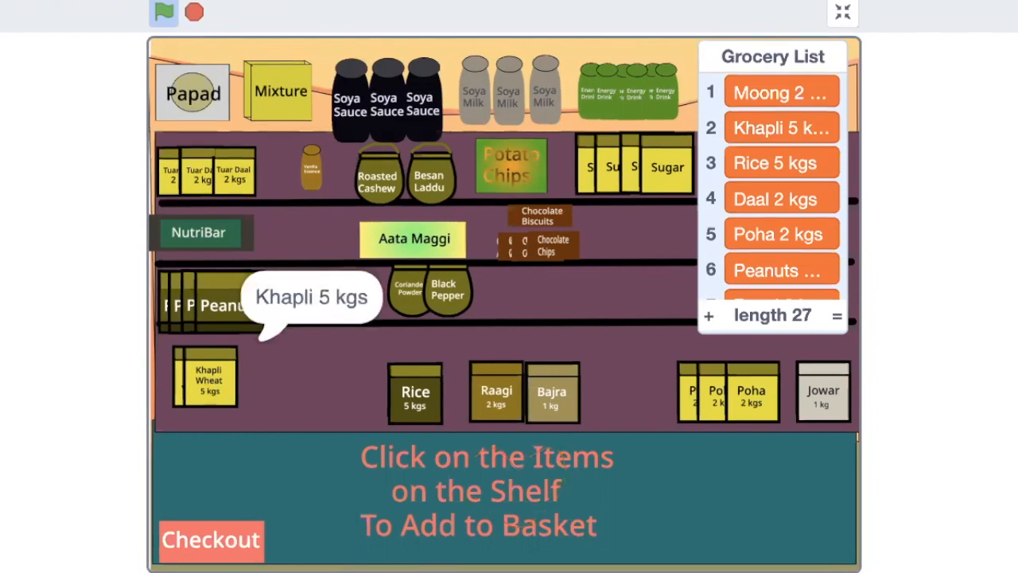
# - Add Khapli Wheat and Raagi to the basket and check them on the Grocery List
pyautogui.click(206, 377)
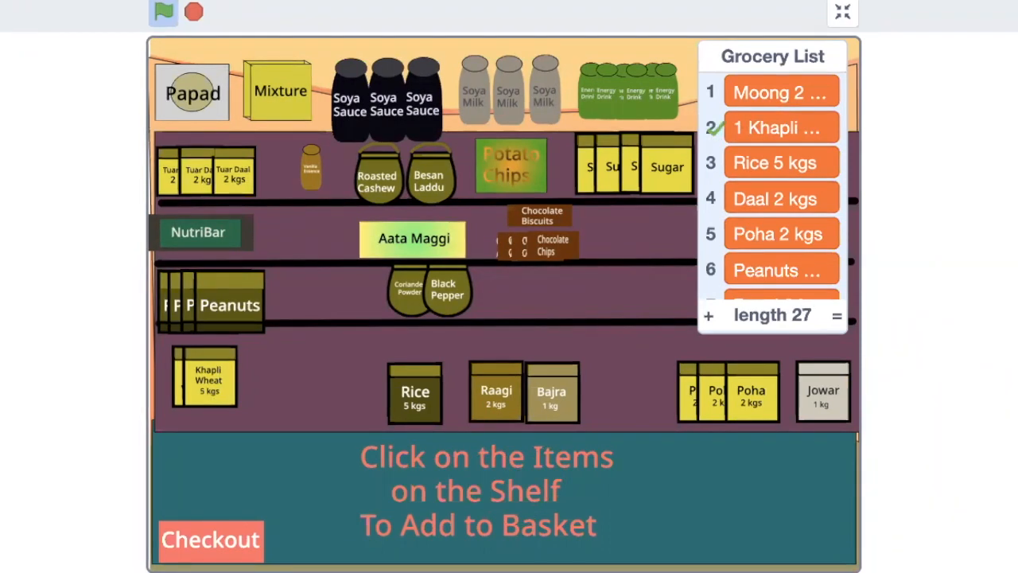
pyautogui.moveTo(415, 392)
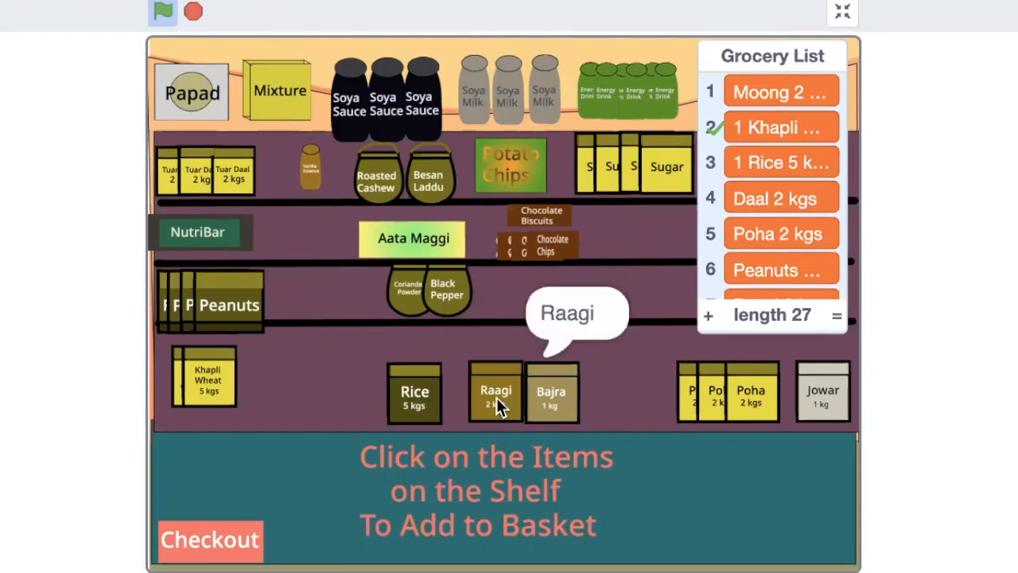
pyautogui.click(495, 394)
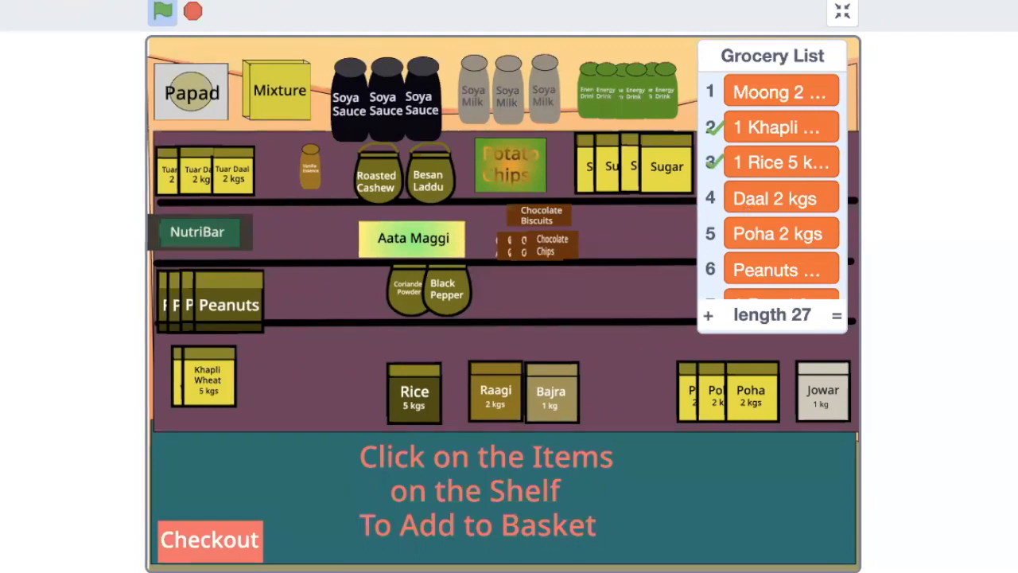
pyautogui.scroll(-3)
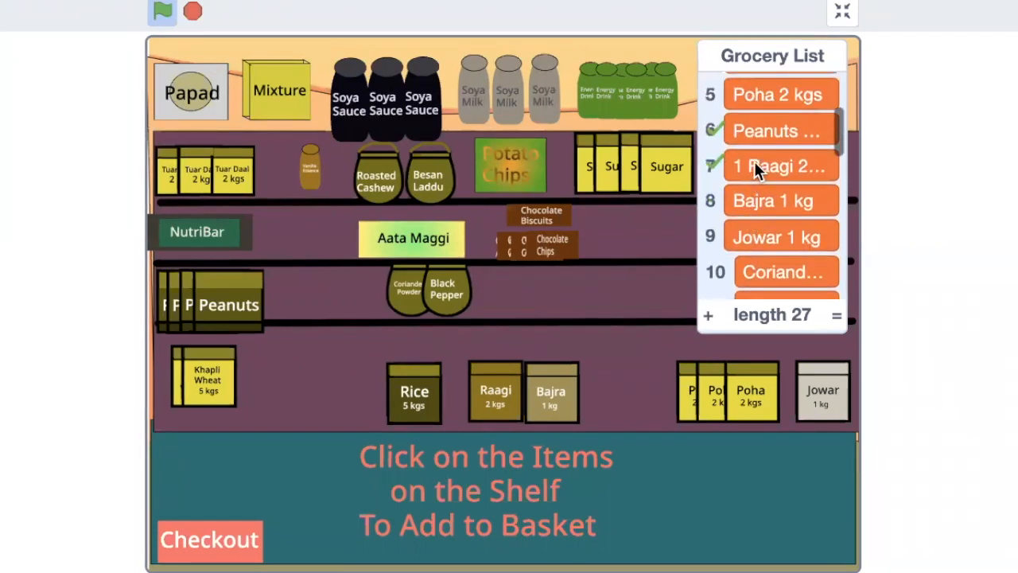
pyautogui.scroll(3)
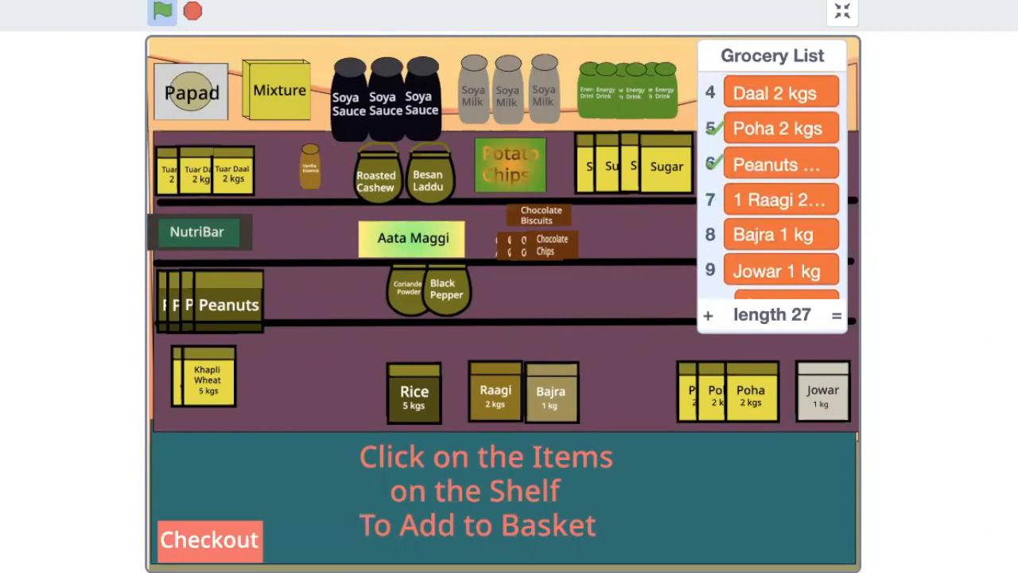
pyautogui.scroll(3)
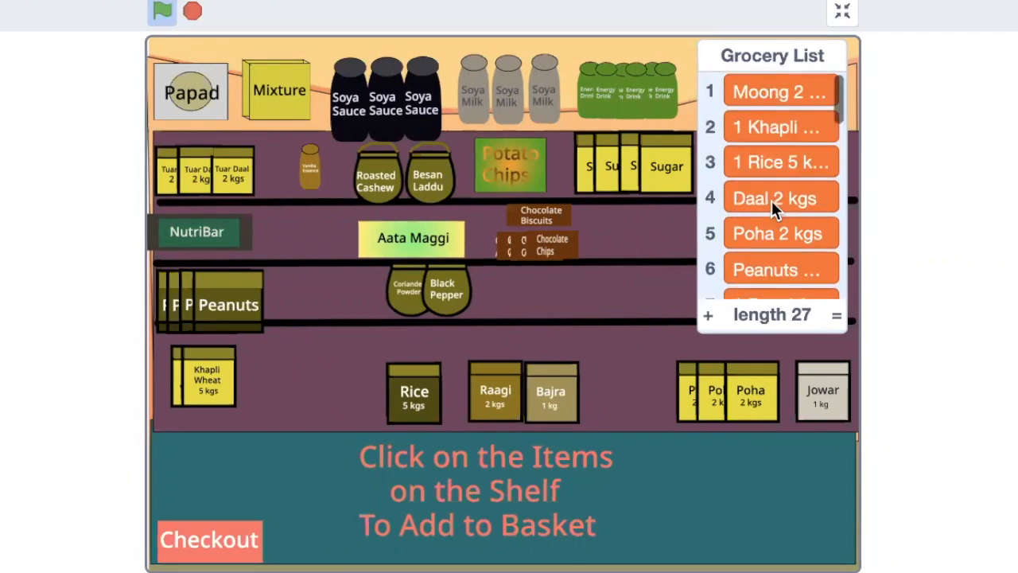
pyautogui.moveTo(487, 423)
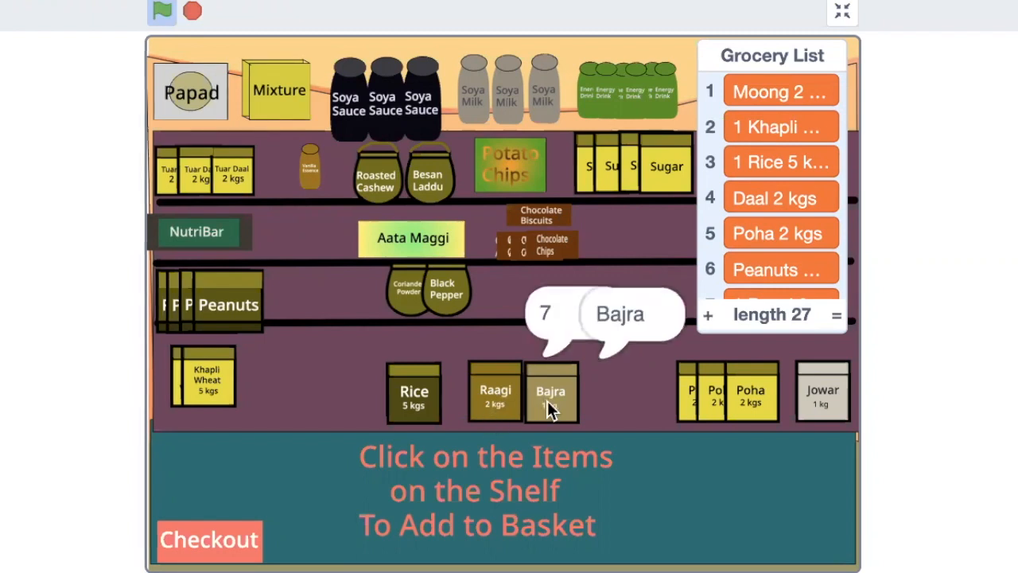
# - Add Bajra, Potato Chips and Soya Milk to the basket, verifying the Grocery List ticks
pyautogui.click(550, 391)
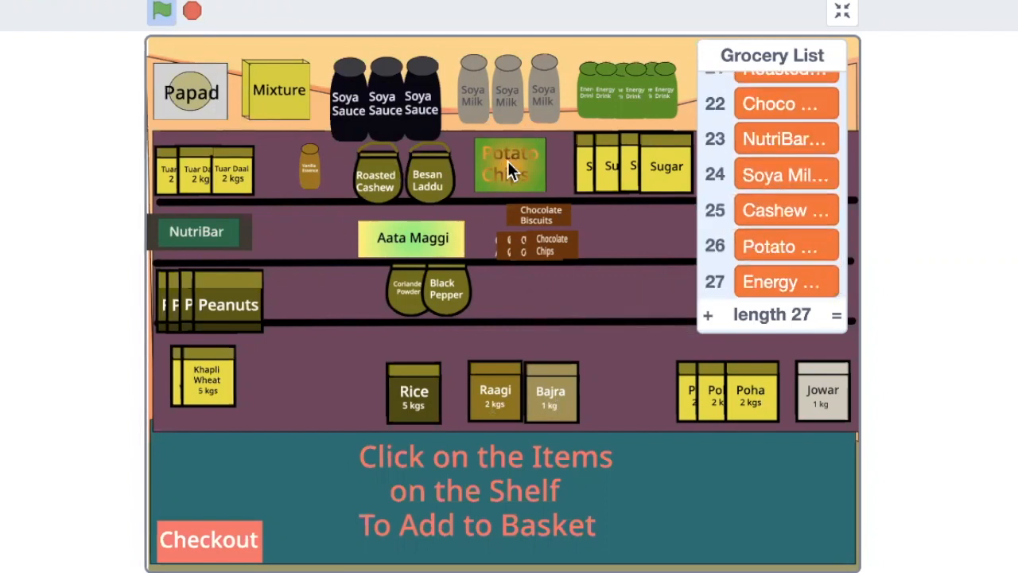
pyautogui.click(509, 163)
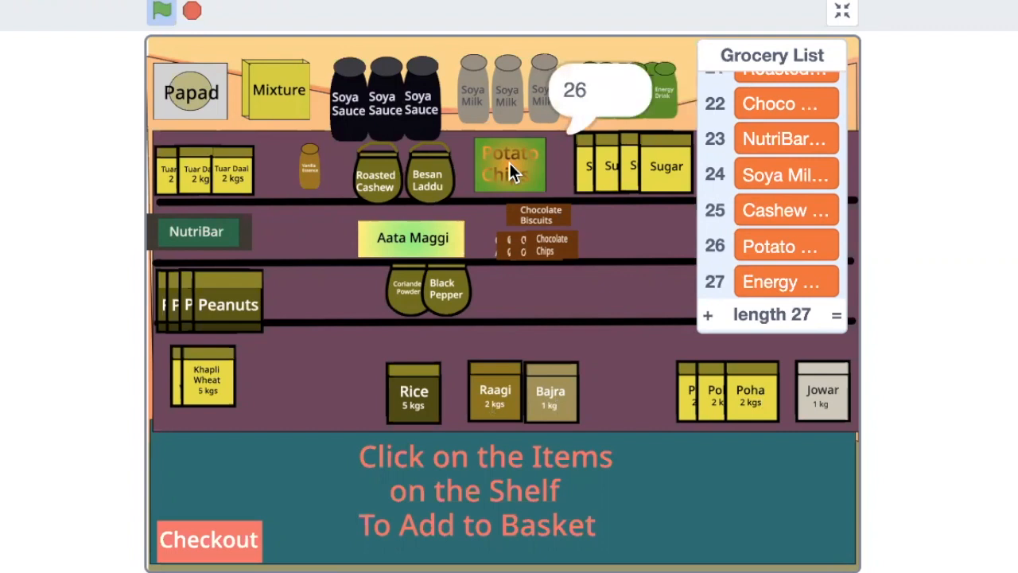
pyautogui.click(509, 165)
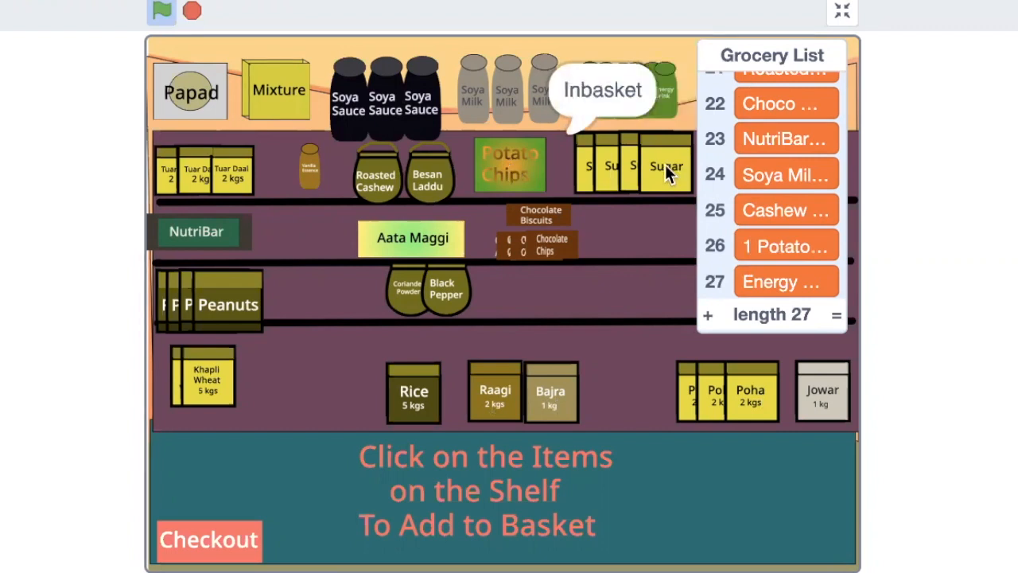
pyautogui.click(667, 166)
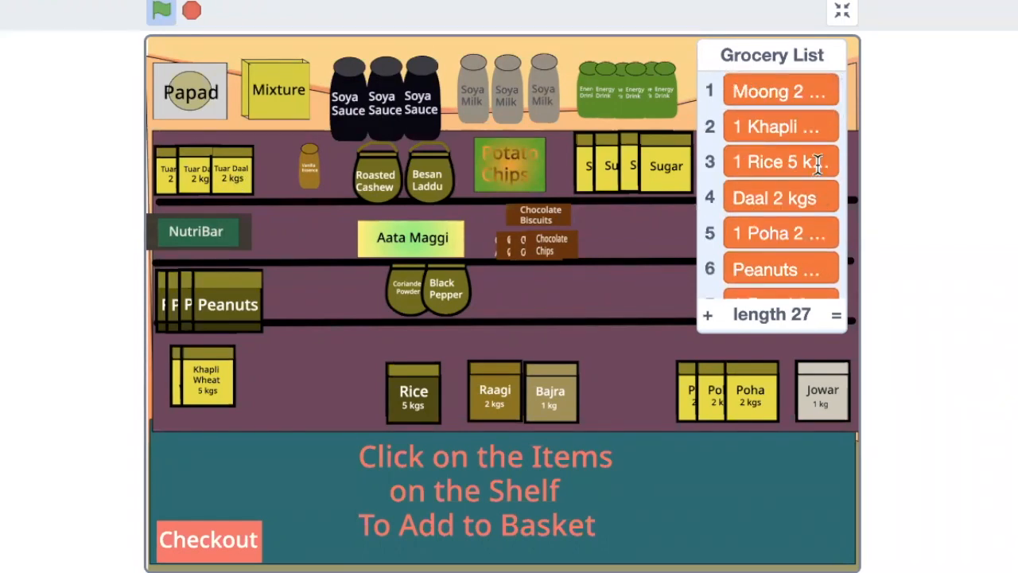
pyautogui.scroll(-3)
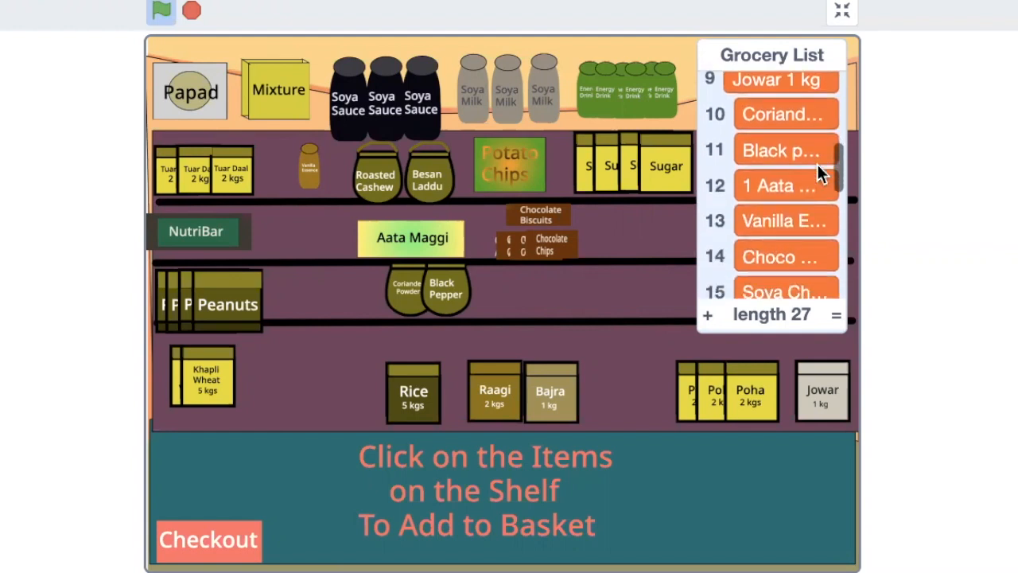
pyautogui.scroll(3)
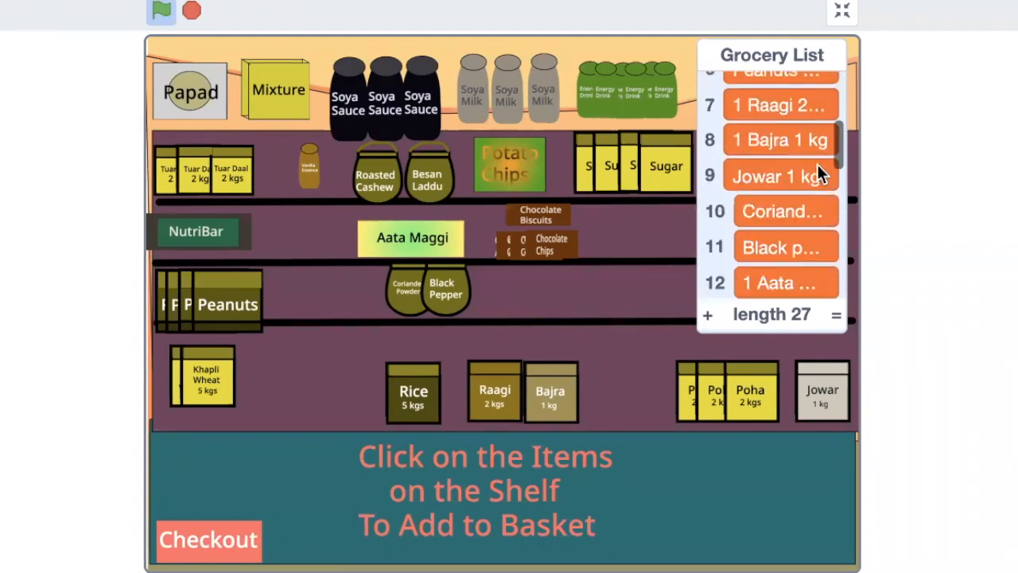
pyautogui.scroll(-3)
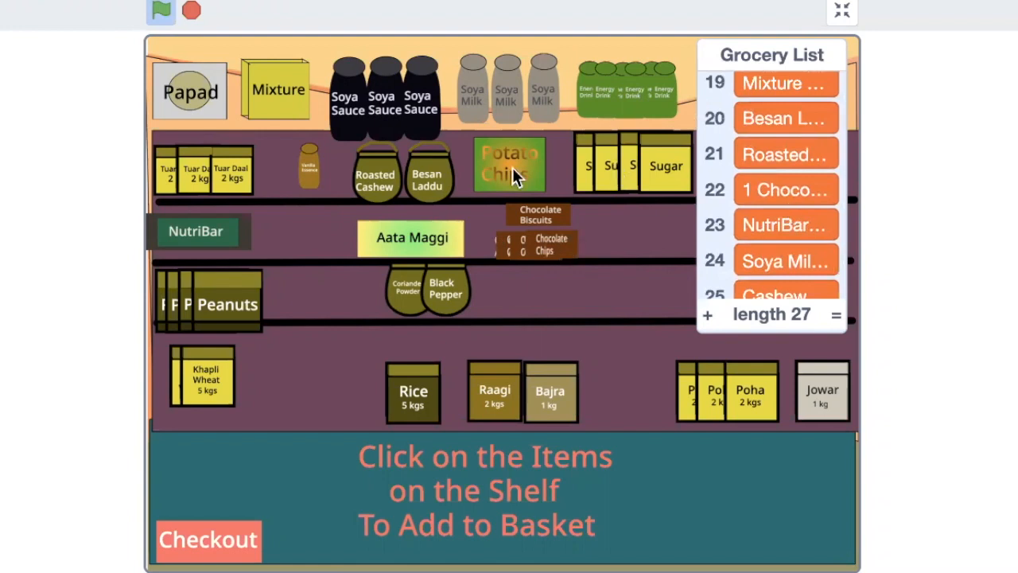
pyautogui.click(507, 87)
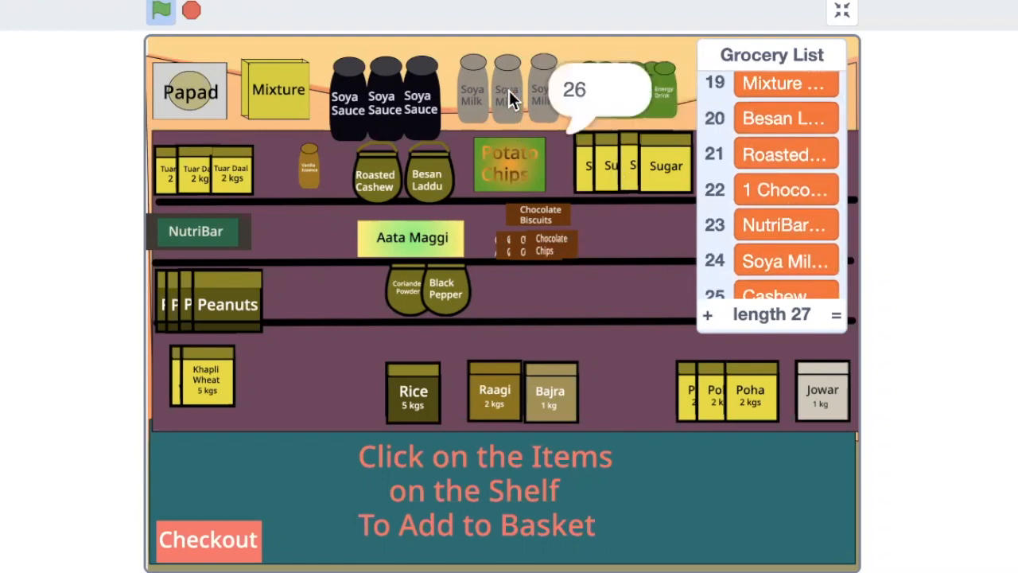
pyautogui.click(417, 95)
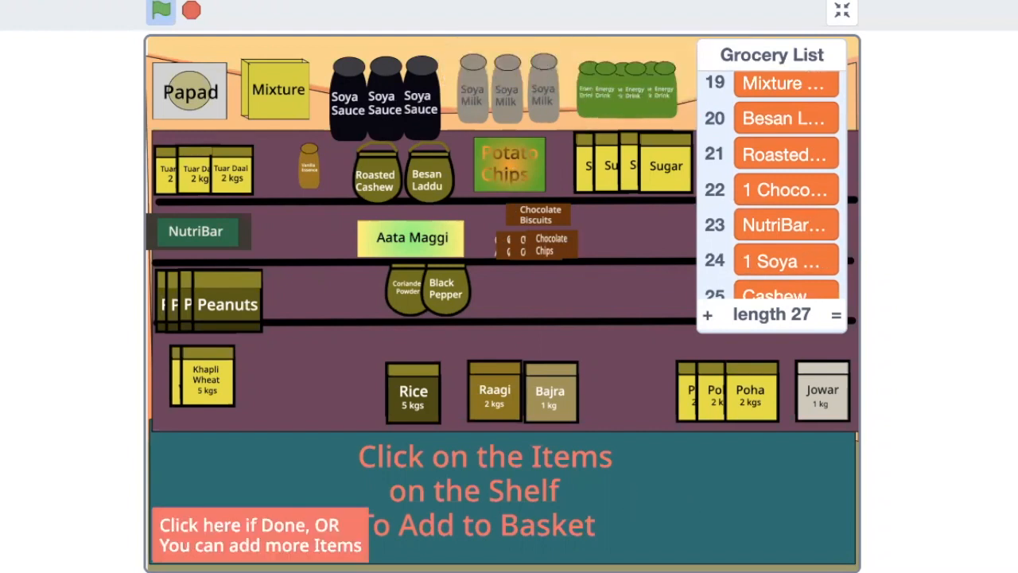
pyautogui.moveTo(238, 545)
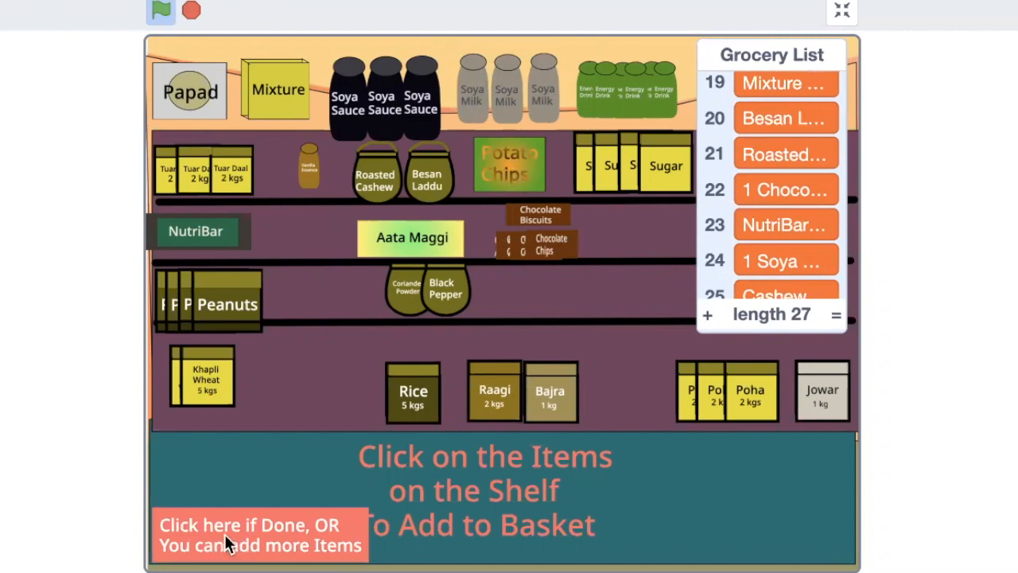
# - Check out via the 'Click here if Done' sprite to show the thank-you screen
pyautogui.click(254, 535)
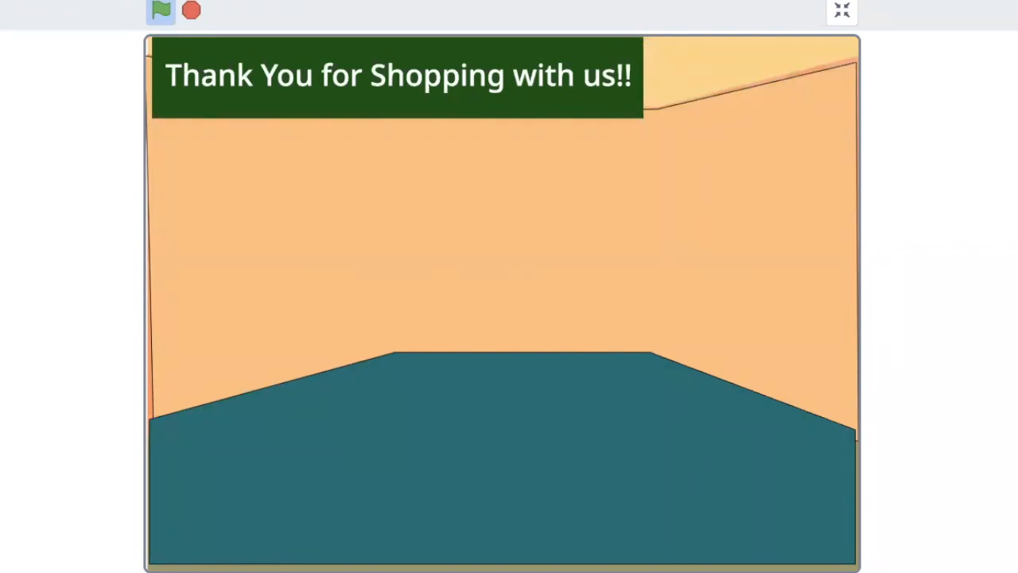
# - Advance the stage to the park bench scene with two characters
pyautogui.click(177, 20)
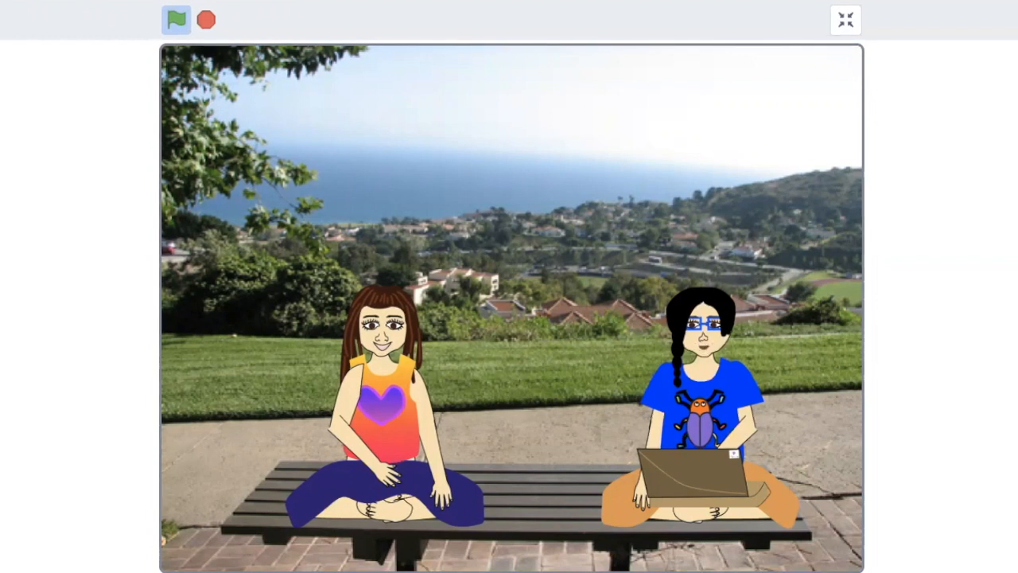
# - Advance to the 'when this sprite clicked' script with its not-on-the-list branch
pyautogui.click(175, 19)
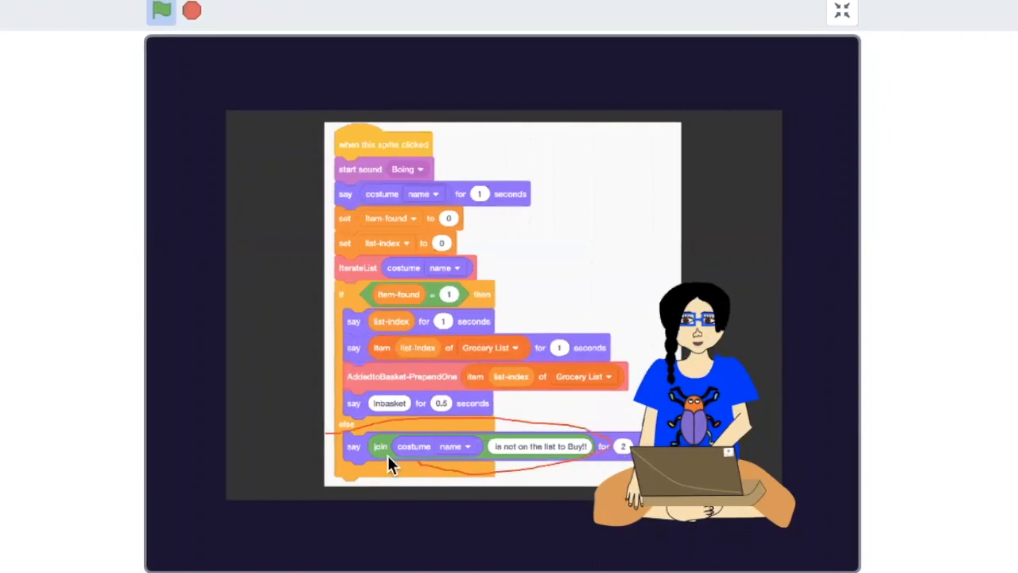
pyautogui.moveTo(338, 433)
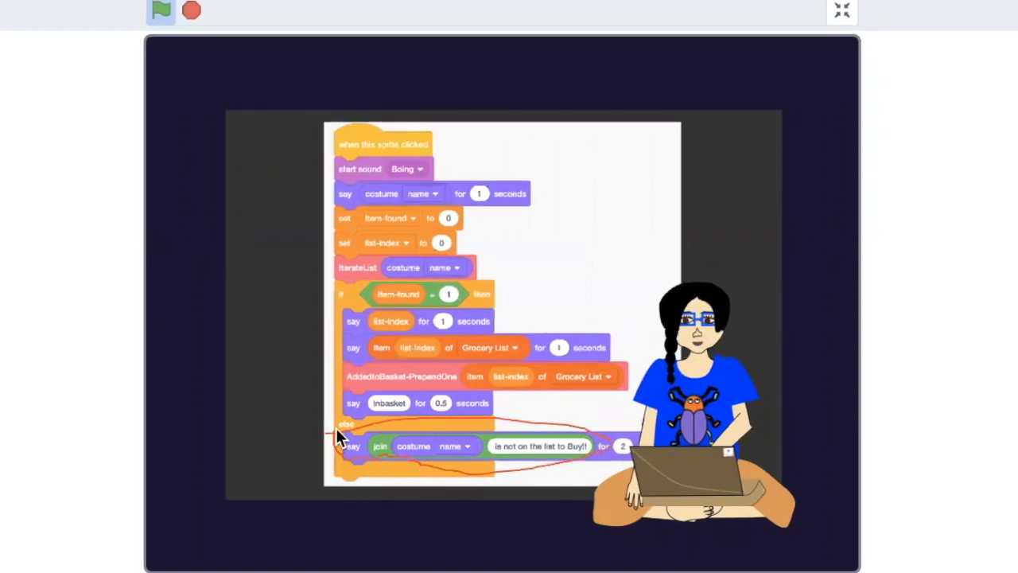